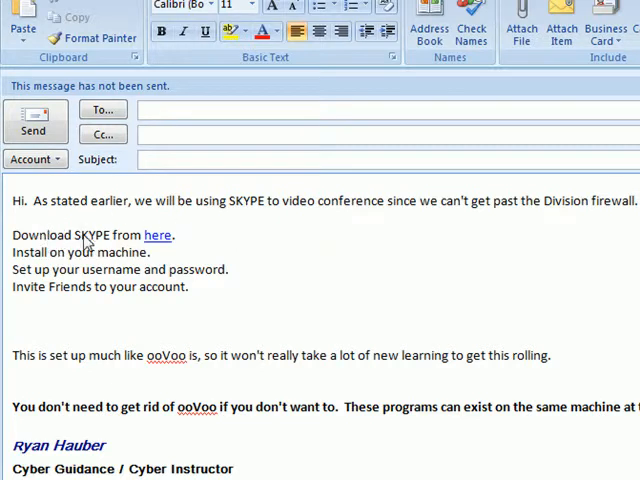
mouse_move(158, 244)
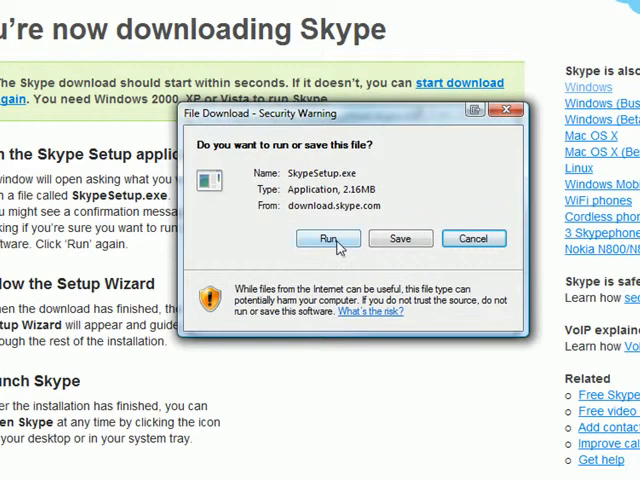
Step: Run the downloaded Skype installer, confirming both security warnings
left_click(328, 238)
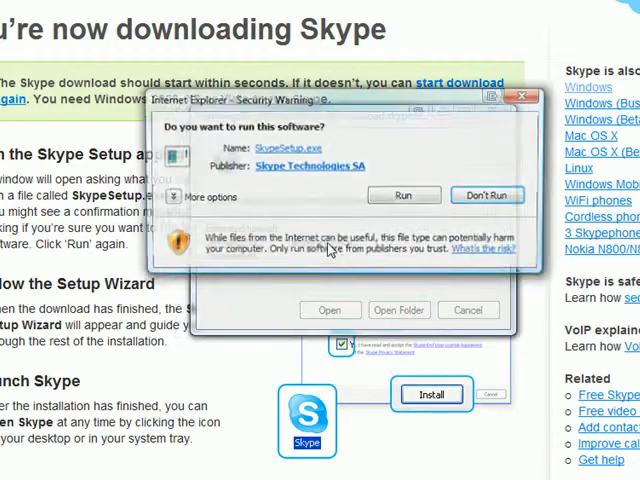
left_click(404, 194)
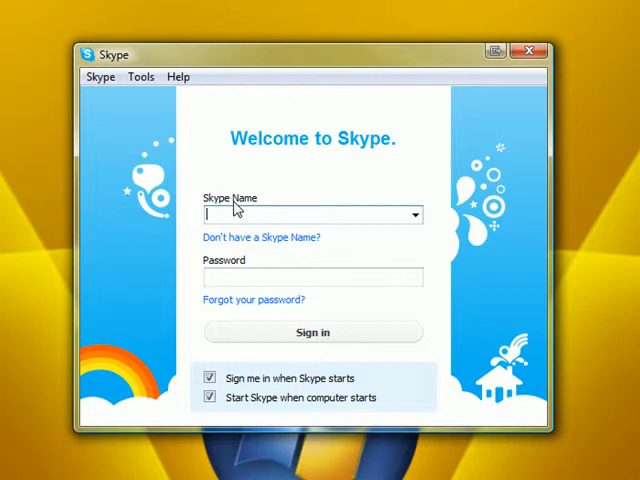
Step: Start a new Skype account with the full name Cyber School and a Skype Name
left_click(260, 236)
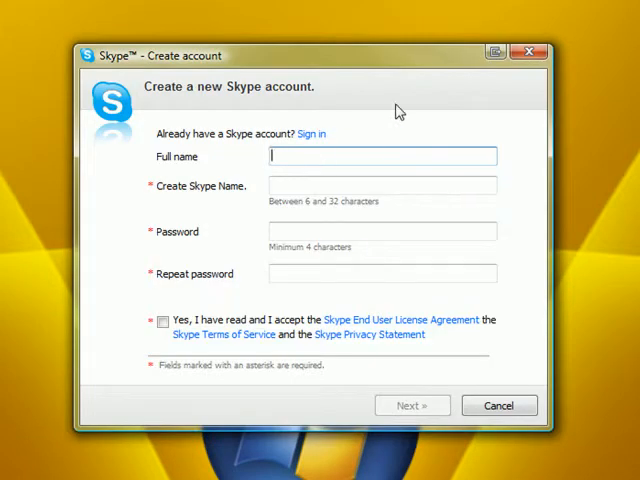
type("CyberSc")
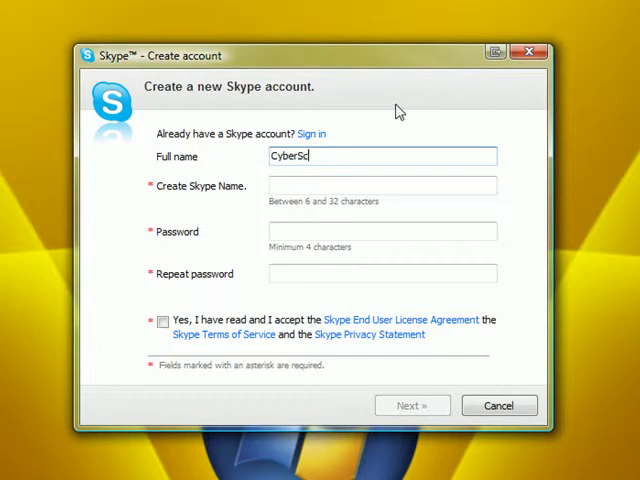
type("hool")
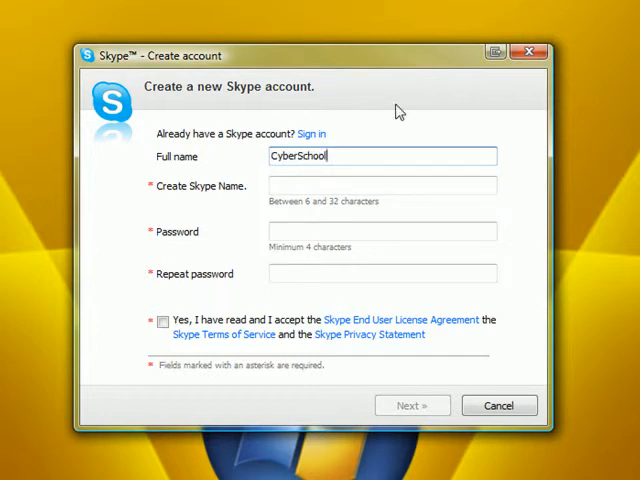
left_click(376, 184)
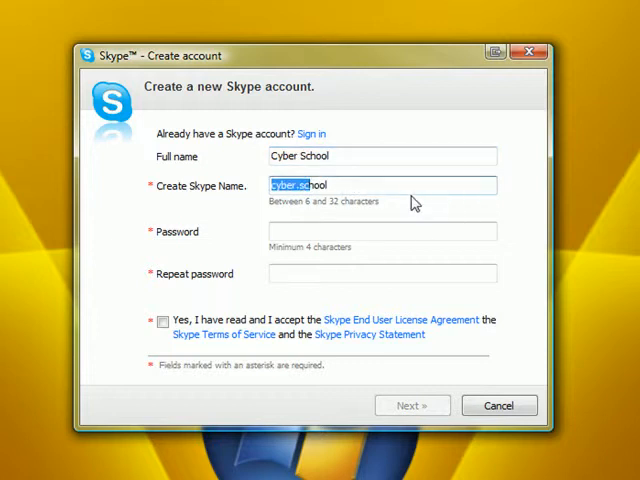
Step: Enter the password twice, accept the licence agreement and continue to the next page
left_click(380, 232)
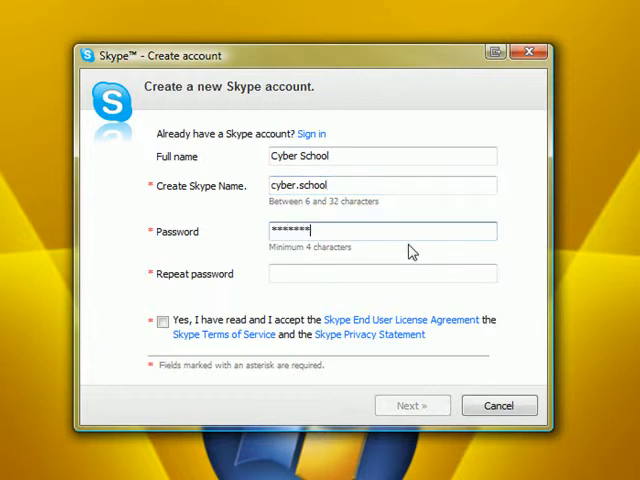
type("**")
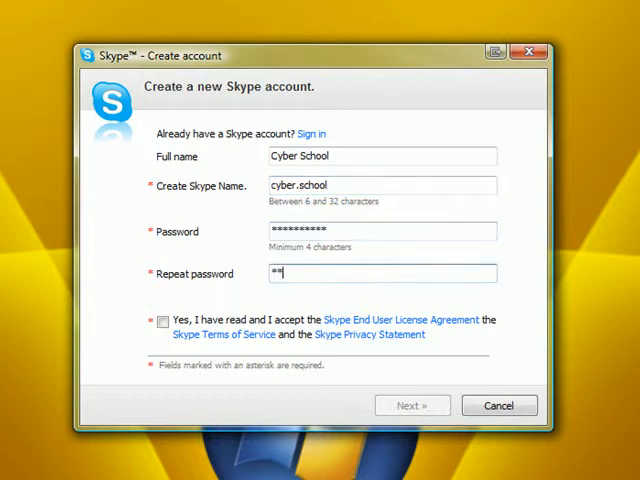
type("**********")
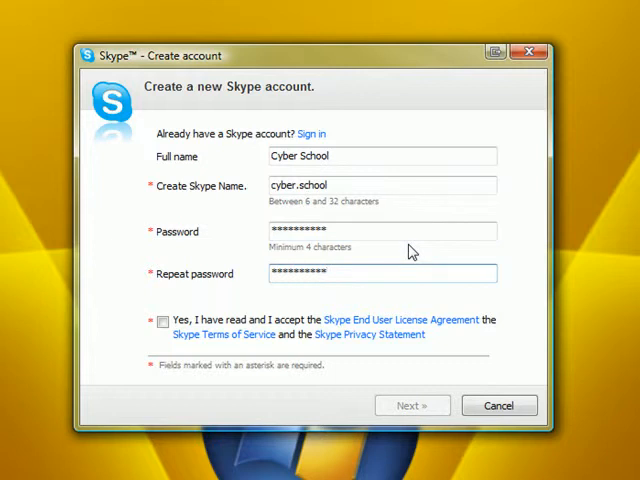
left_click(164, 320)
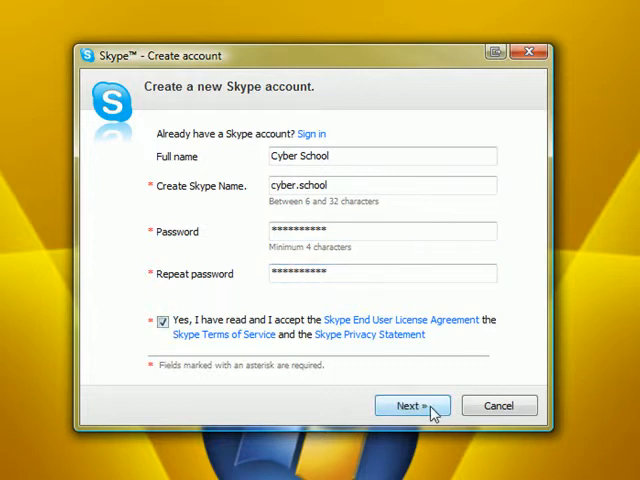
left_click(412, 404)
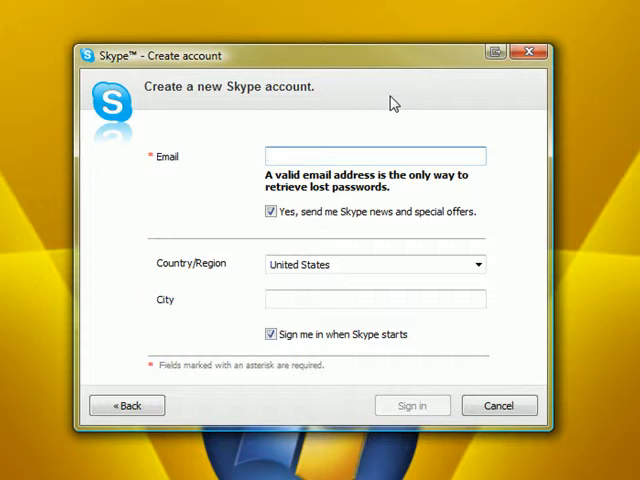
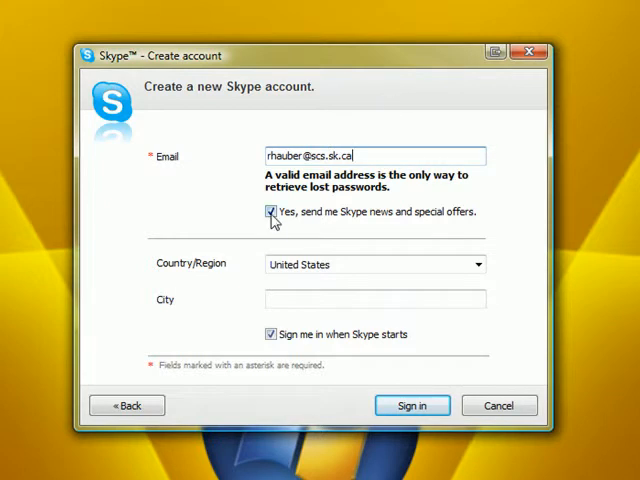
left_click(270, 212)
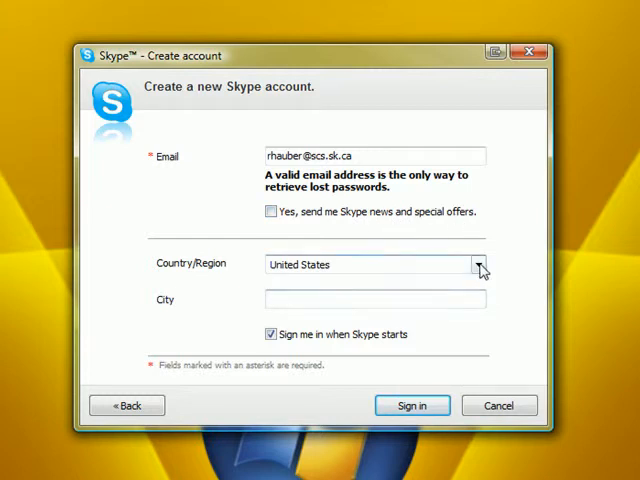
Step: Set country Canada and city Saskatoon, then create the account and sign in
left_click(478, 264)
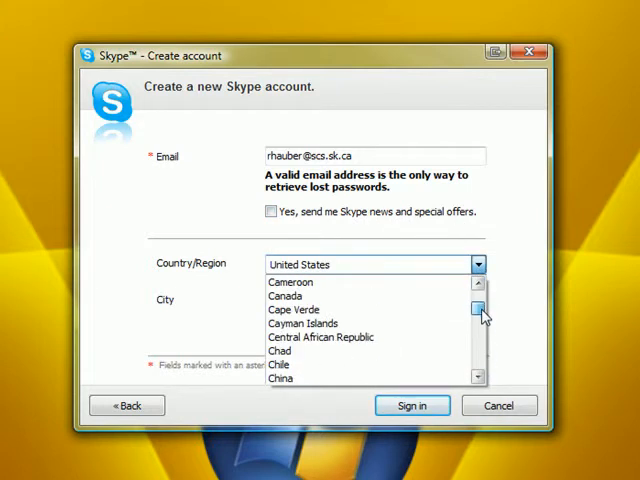
left_click(290, 296)
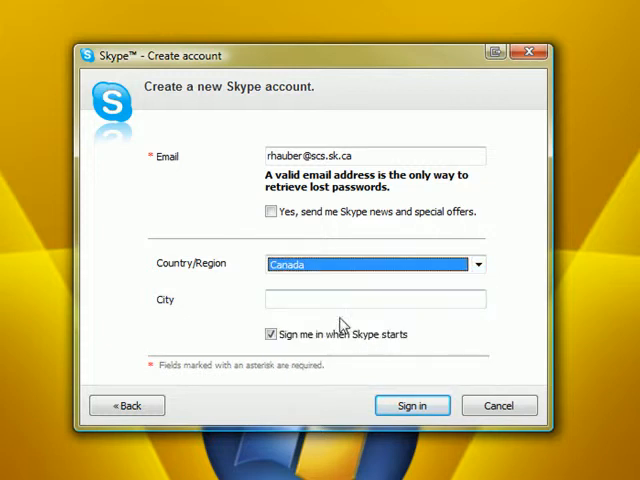
type("Saskatoon")
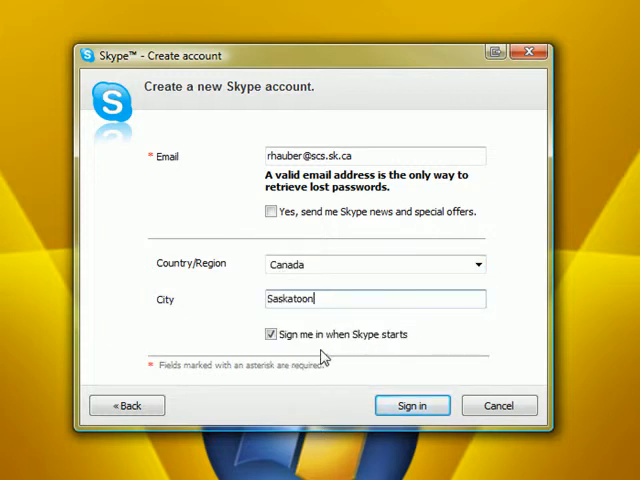
mouse_move(412, 404)
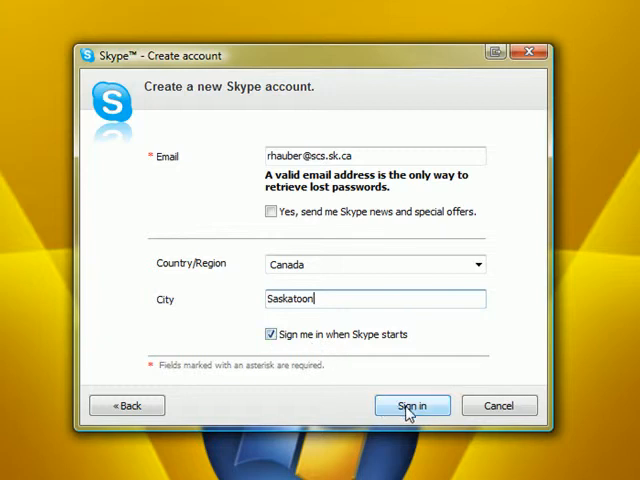
left_click(412, 404)
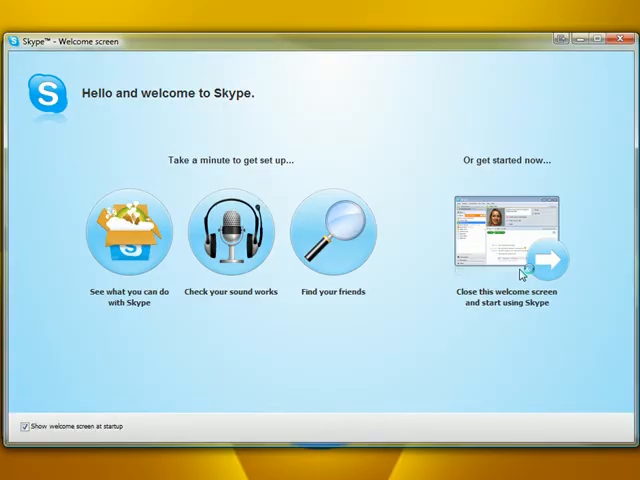
mouse_move(448, 284)
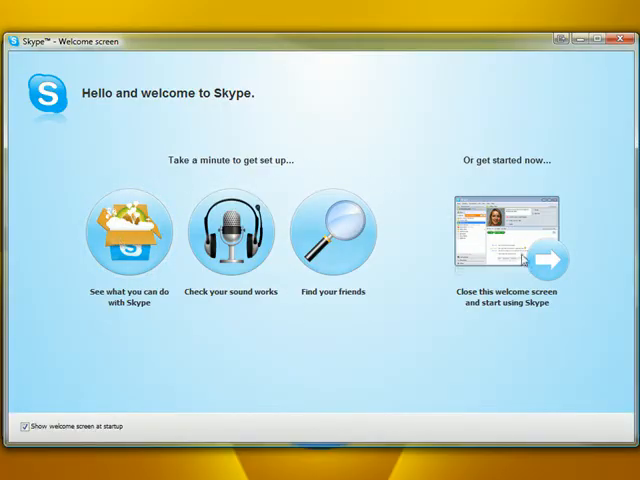
Step: Close the welcome screen to reach the Cyber School contact list
left_click(548, 258)
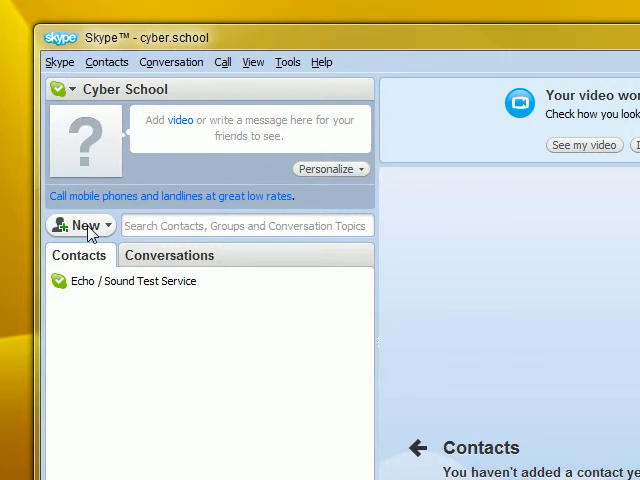
left_click(74, 224)
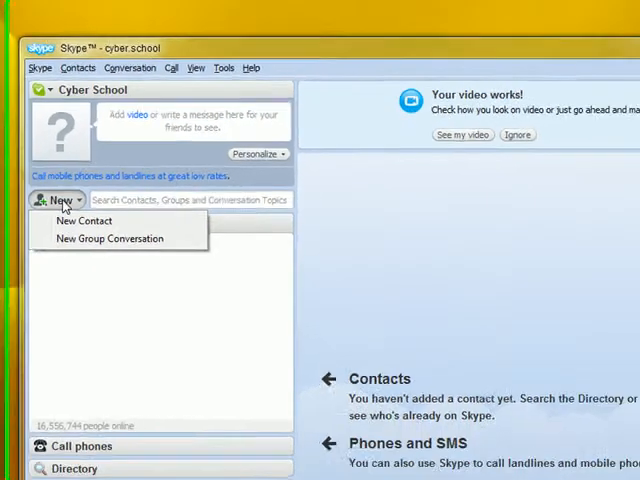
left_click(86, 220)
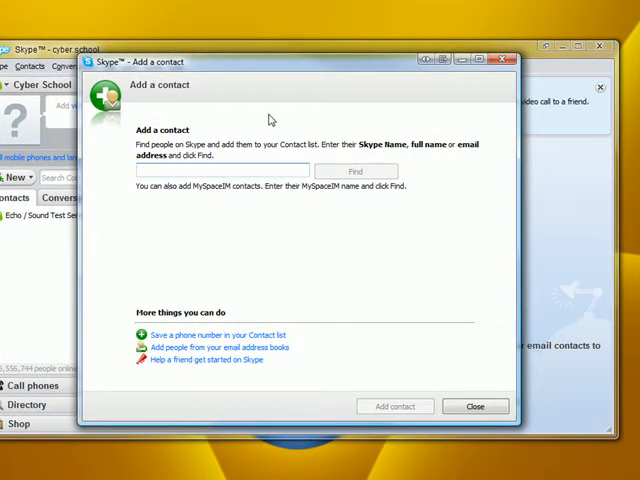
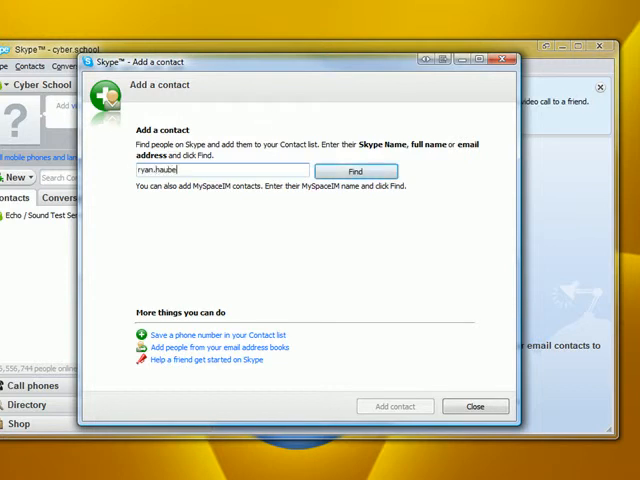
left_click(356, 172)
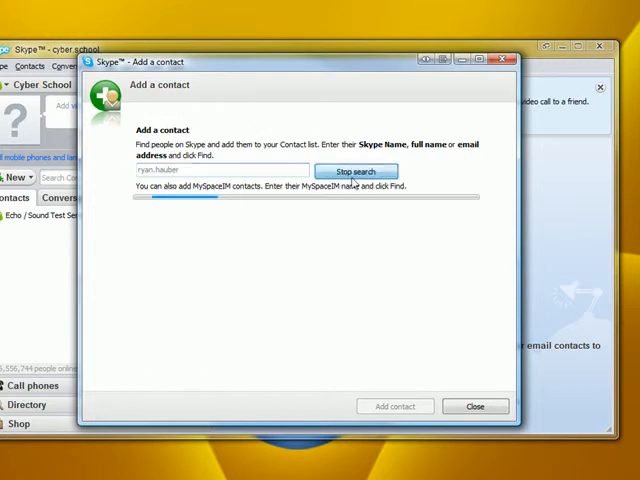
left_click(356, 172)
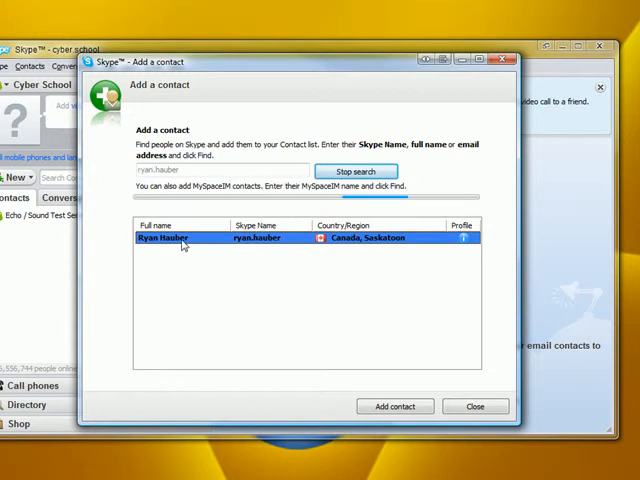
left_click(394, 406)
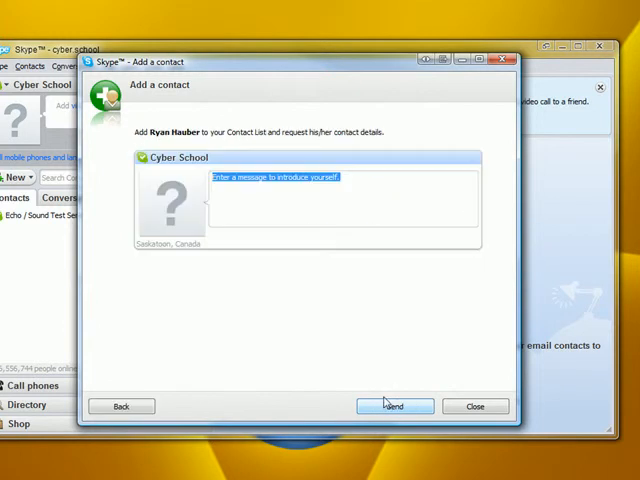
mouse_move(384, 404)
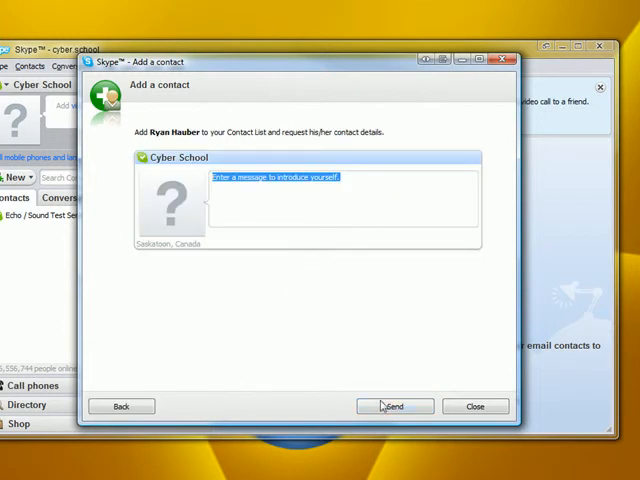
left_click(396, 406)
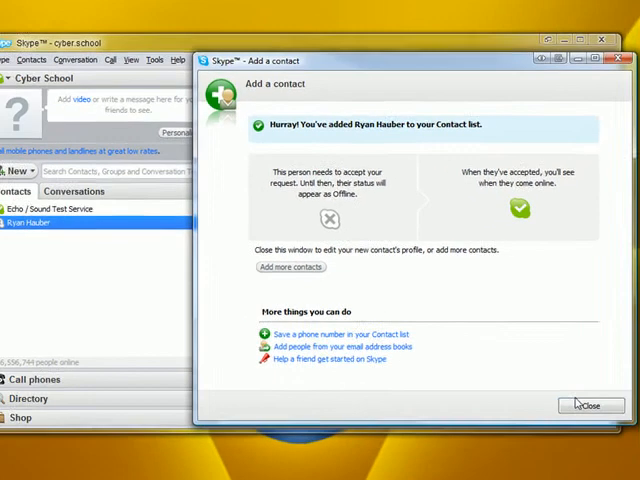
left_click(592, 406)
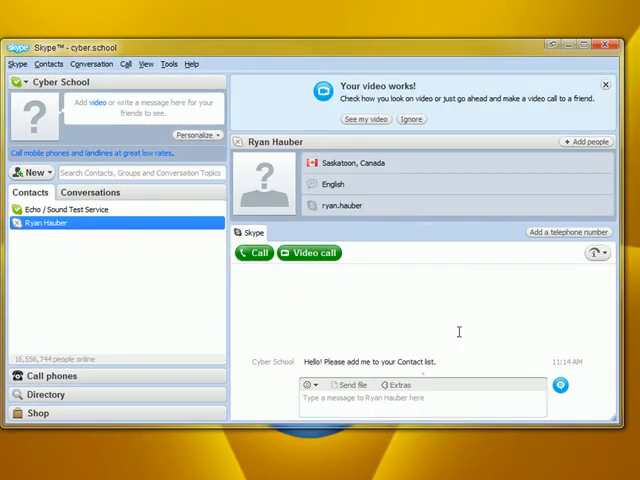